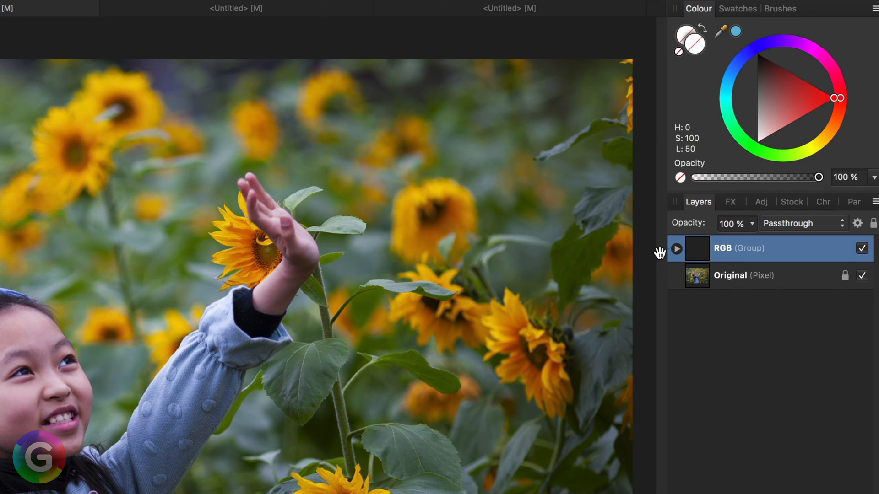
- Expand the RGB group and select the fill layer at its base
click(675, 249)
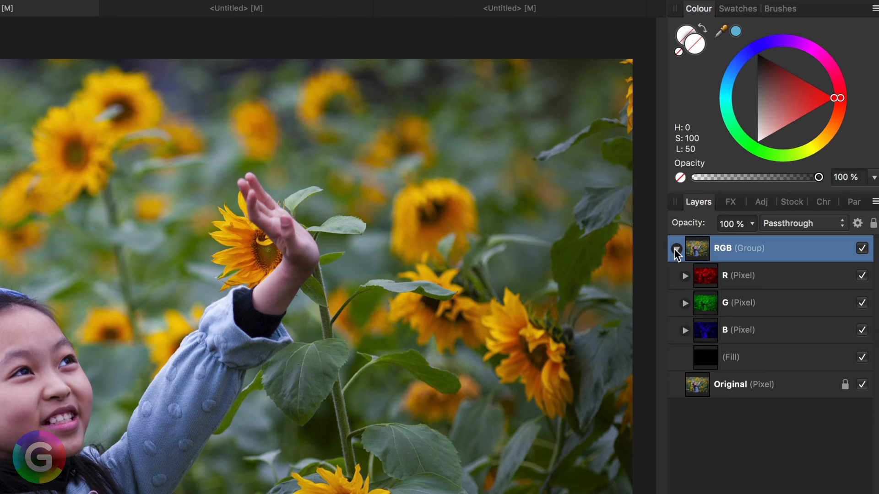
click(675, 248)
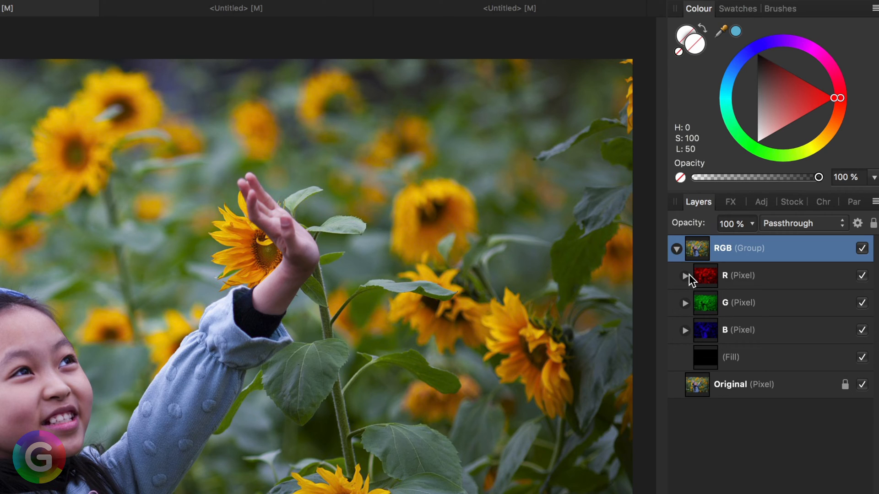
mouse_move(708, 285)
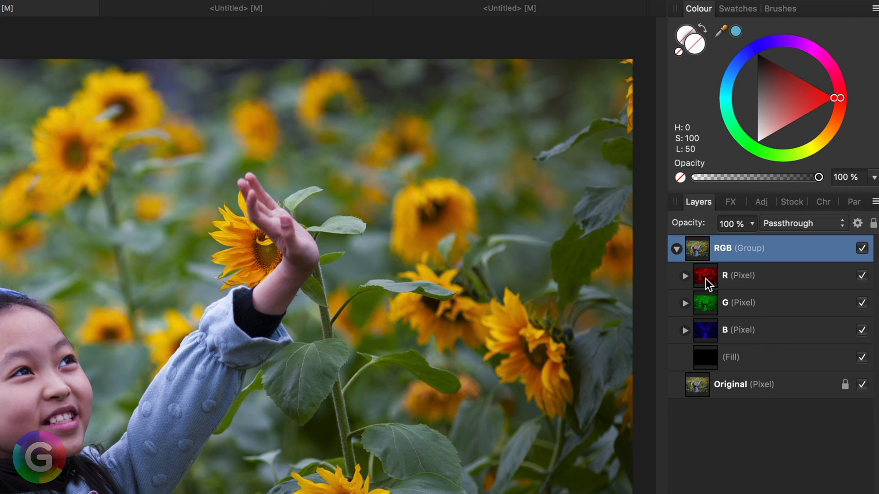
mouse_move(763, 278)
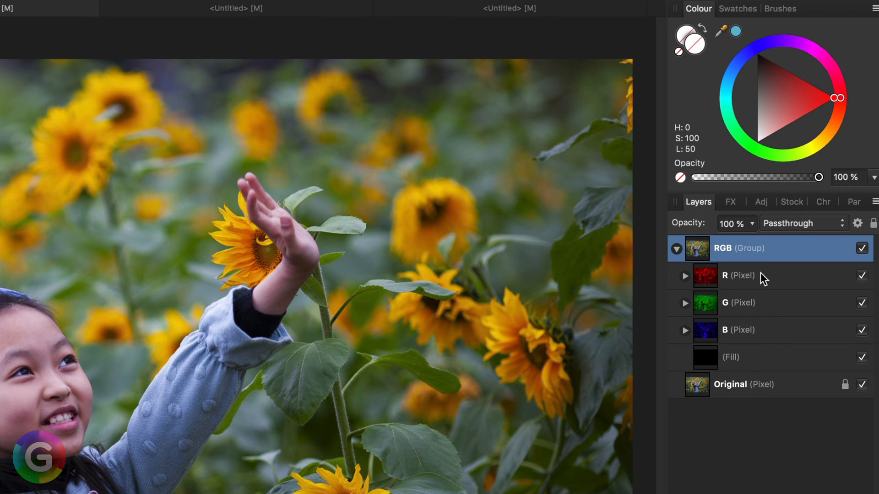
click(729, 357)
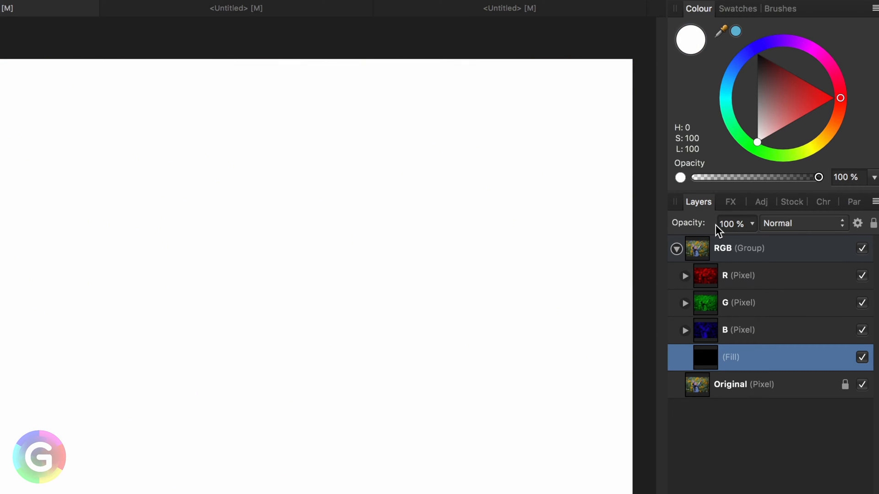
mouse_move(749, 331)
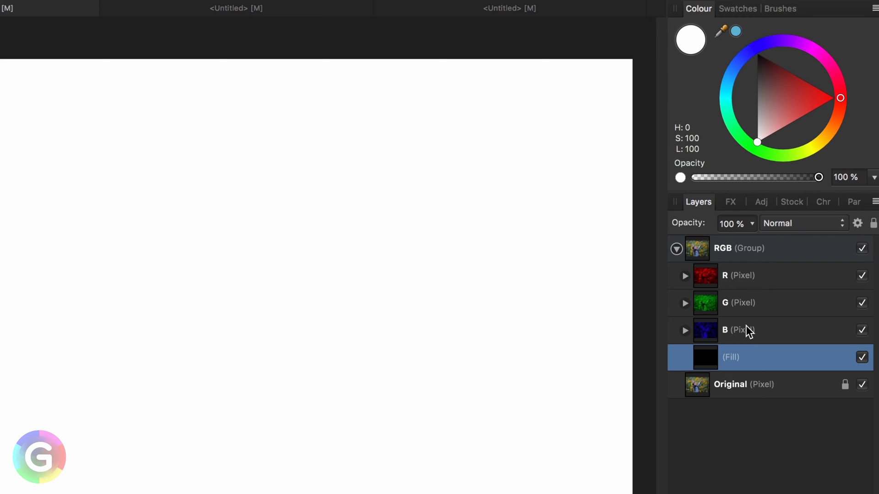
- Set the R, G and B channel layers to Multiply blending, turning the canvas black
click(802, 224)
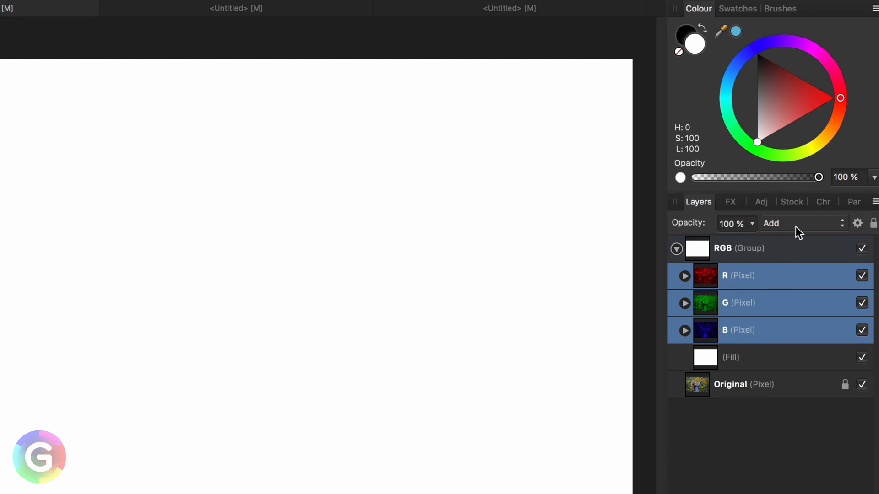
click(801, 223)
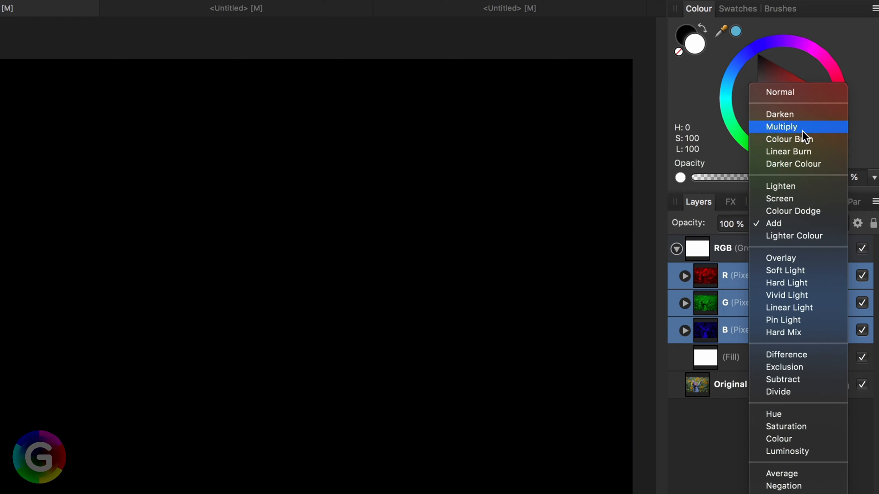
click(781, 126)
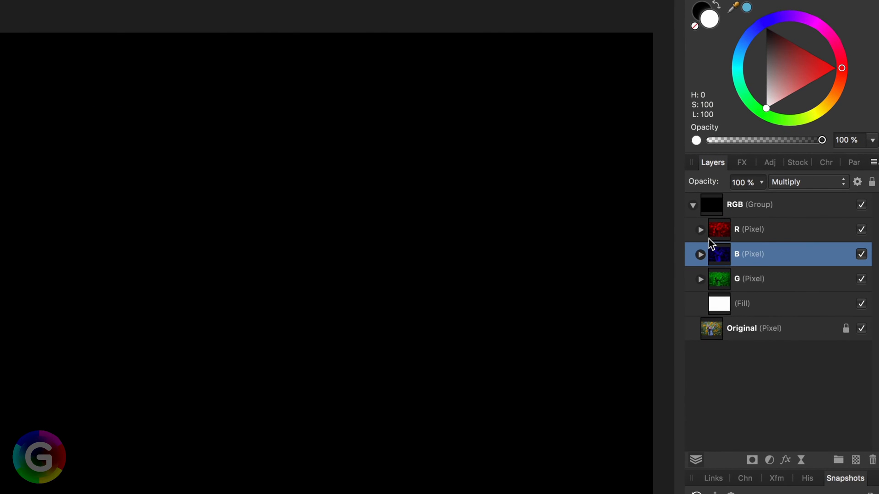
- Set the red, blue and green fill layers inside the channel layers to Screen blending
click(700, 229)
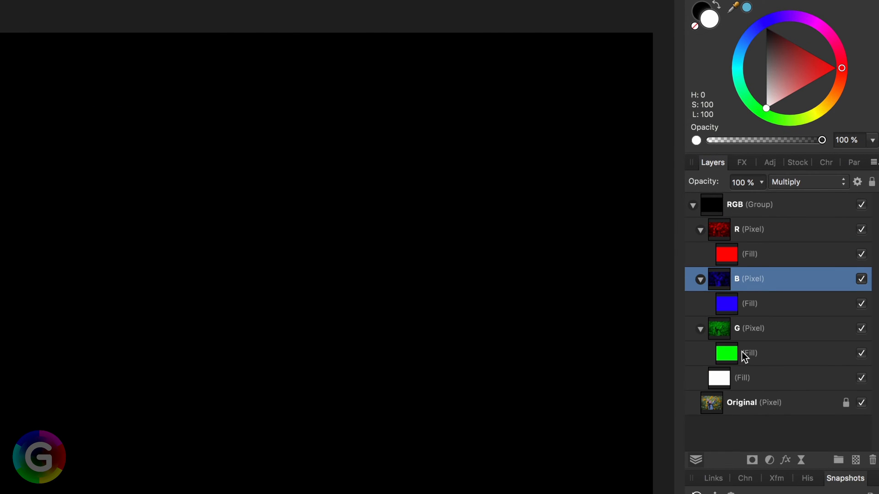
click(750, 353)
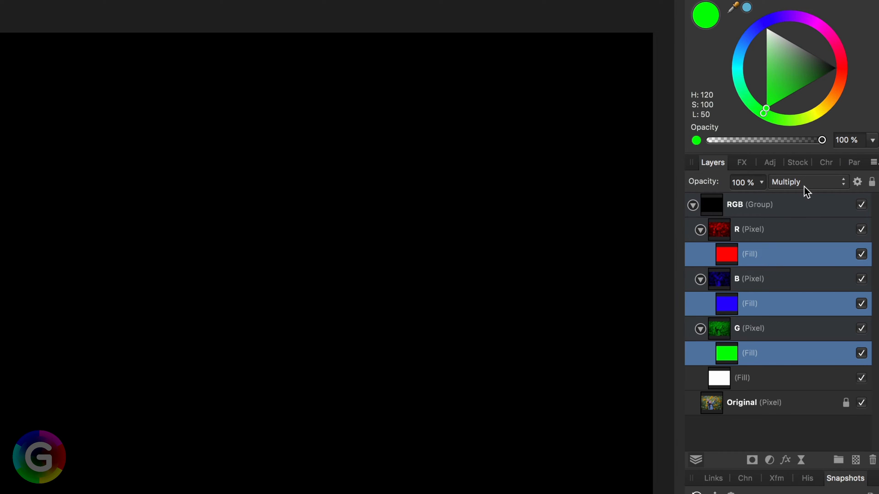
click(808, 181)
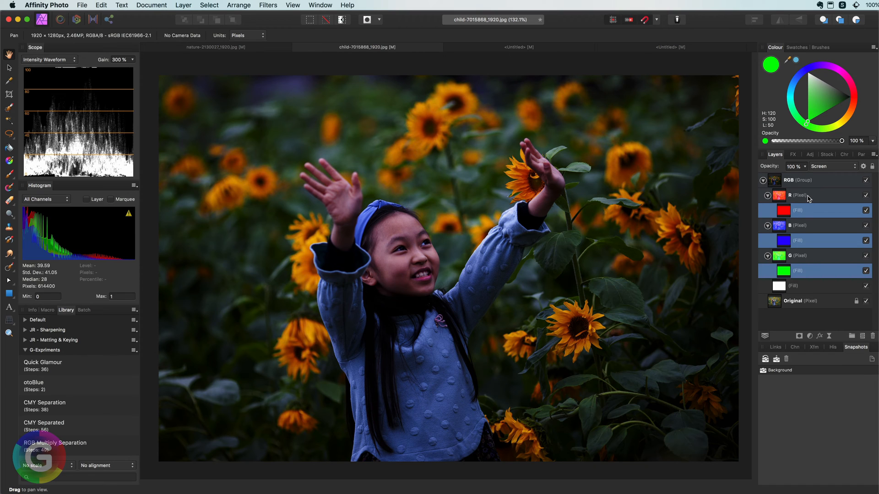
- Switch the B channel layer to Soft Light so the sunflower photo brightens
click(802, 225)
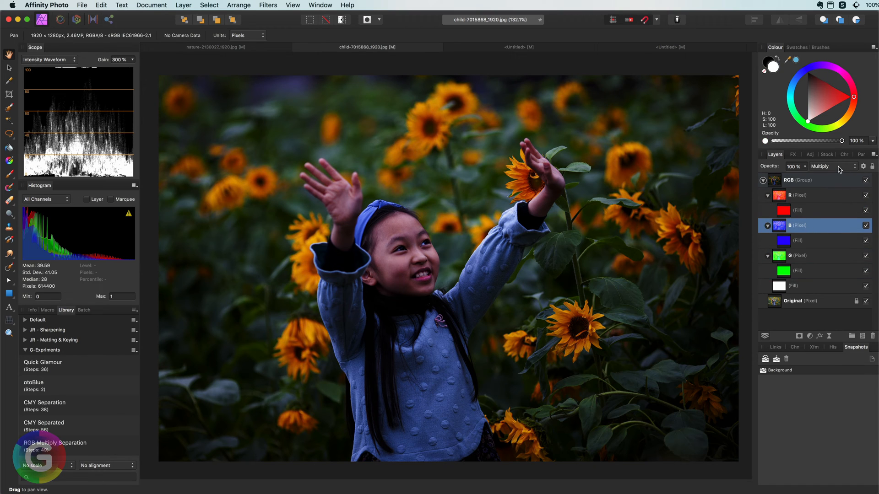
click(831, 166)
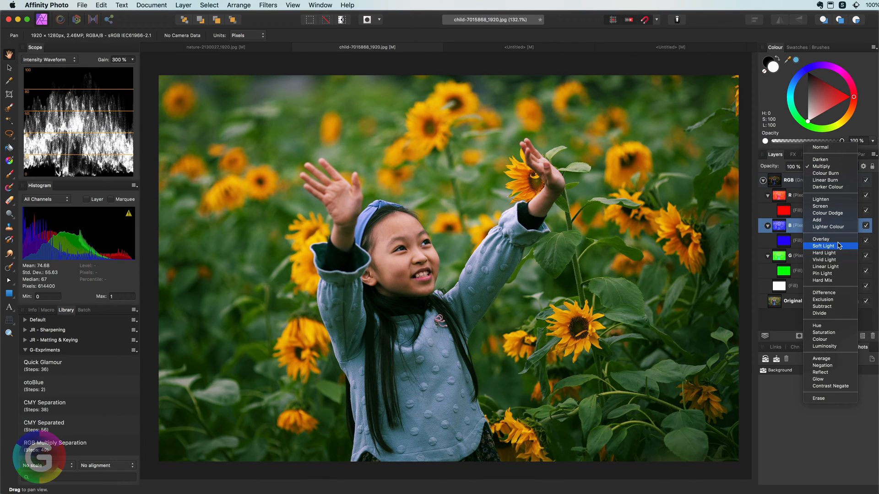
click(823, 246)
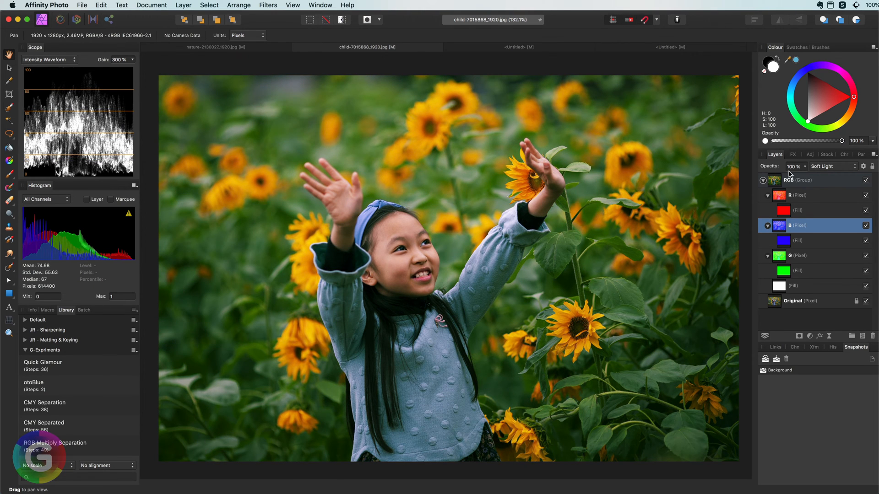
mouse_move(863, 171)
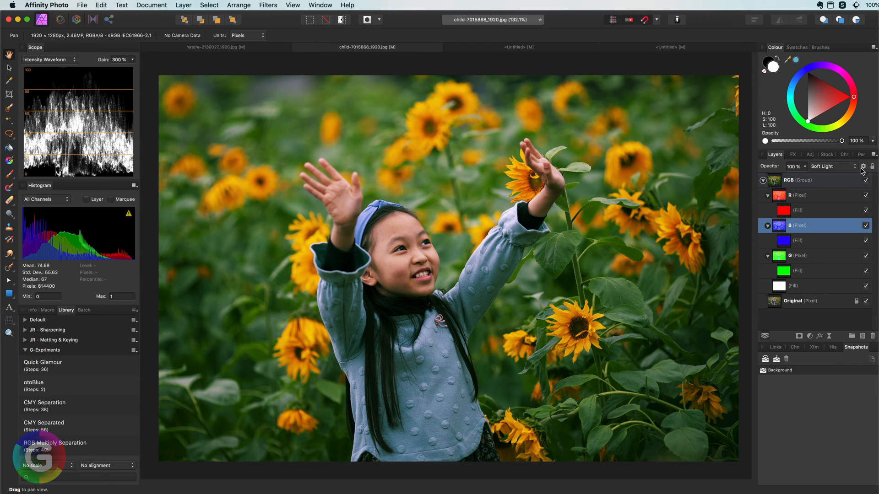
- Review the B layer's blend range settings, then select the RGB group
click(867, 166)
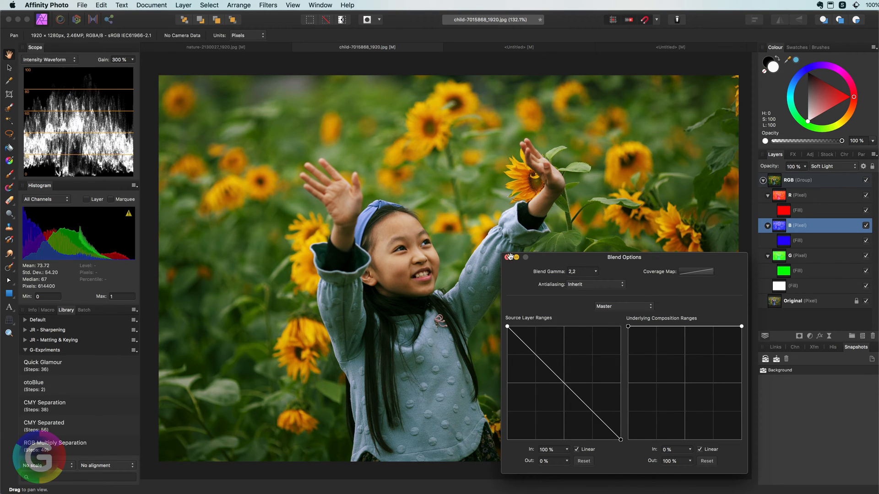
click(509, 257)
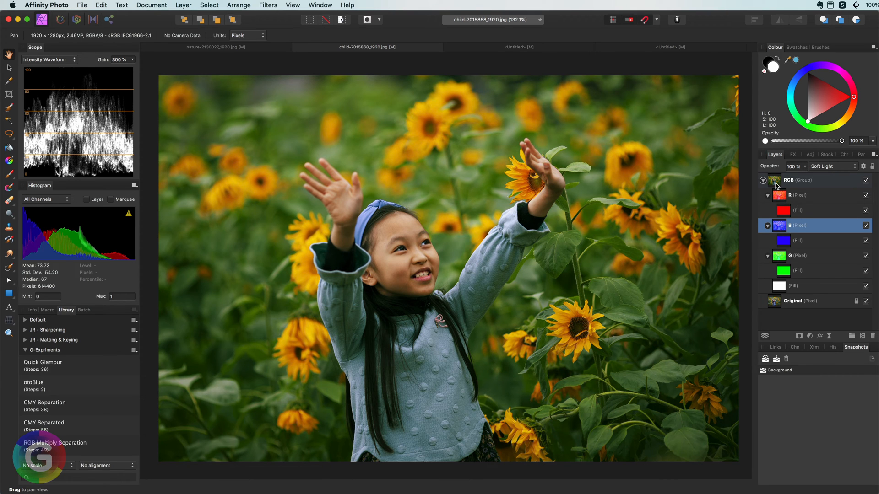
click(802, 180)
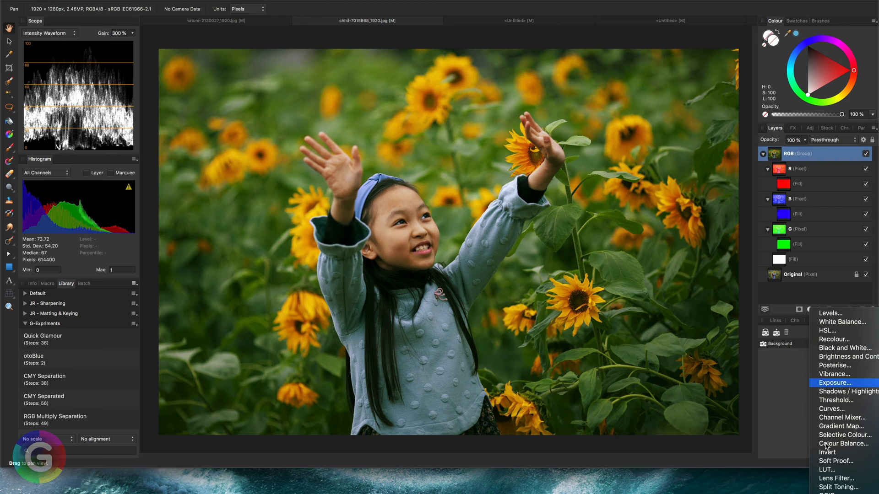
- Add an orange Lens Filter adjustment at 50% density above the RGB group
click(836, 478)
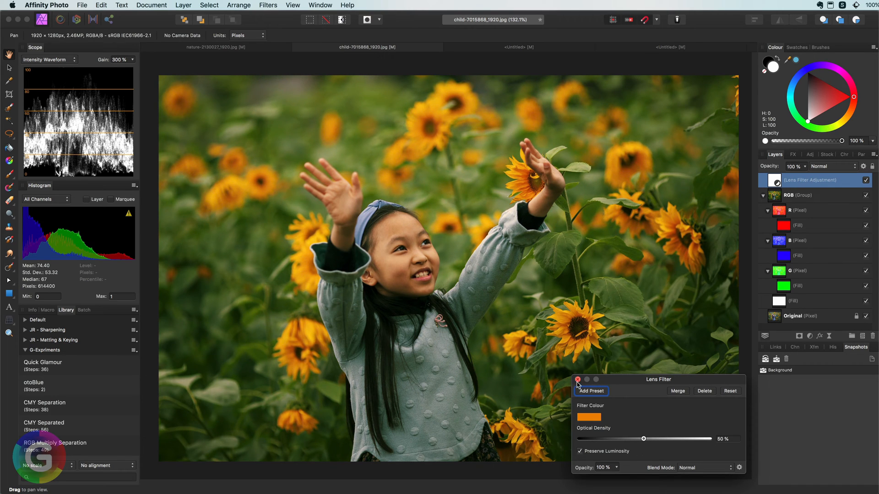
click(578, 379)
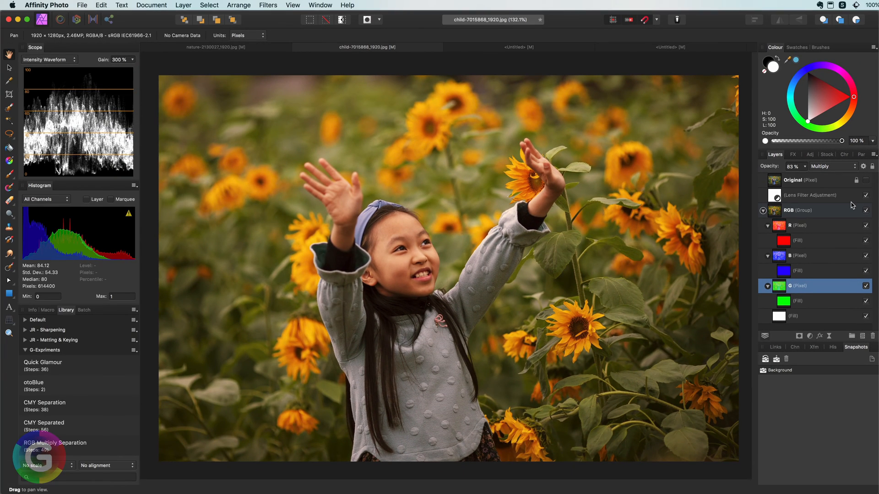
- In the desert document, set the R, G and B channel layers to Multiply blending
click(216, 46)
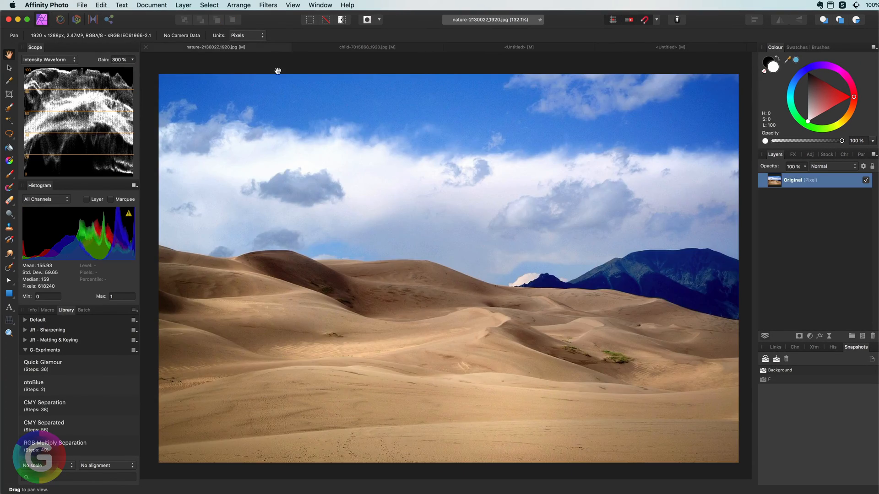
mouse_move(92, 431)
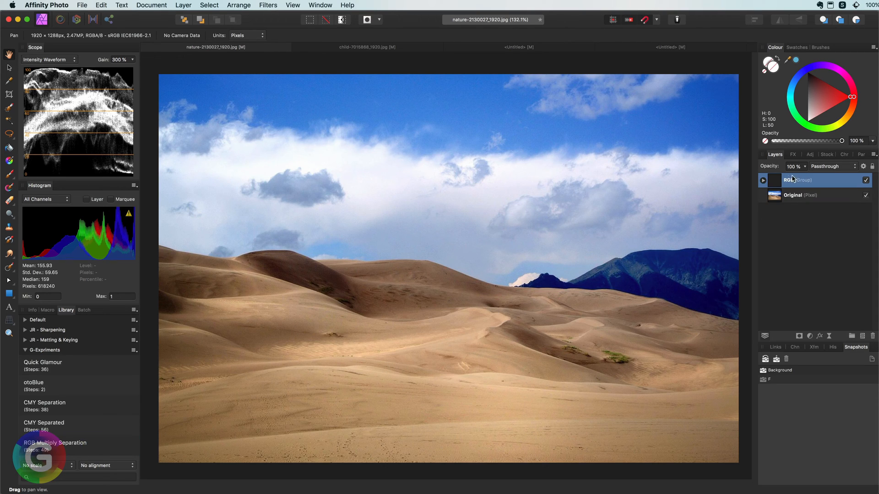
click(762, 181)
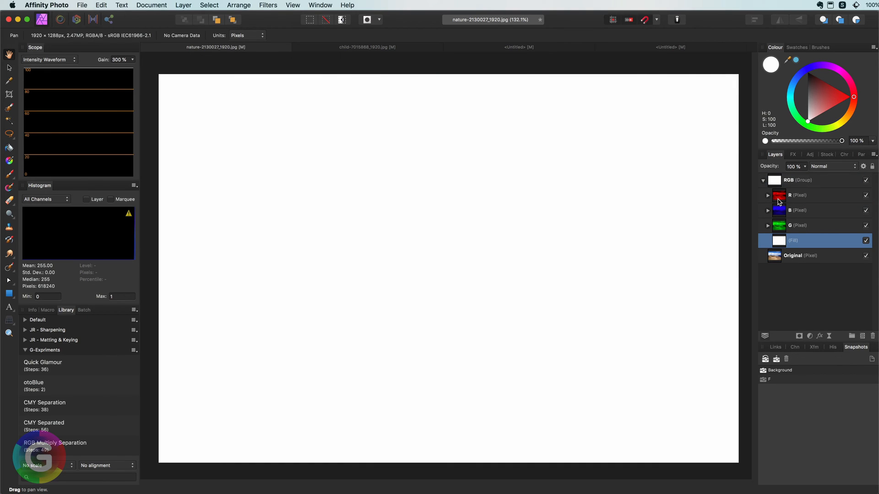
click(832, 165)
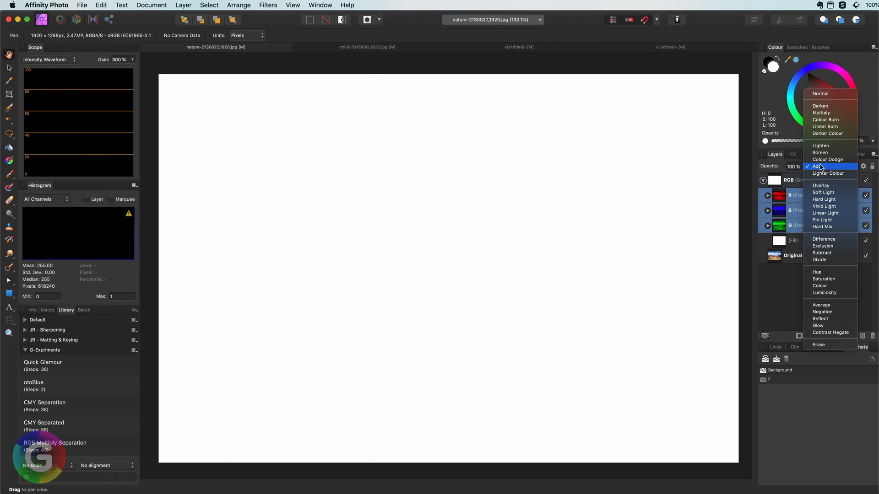
click(821, 113)
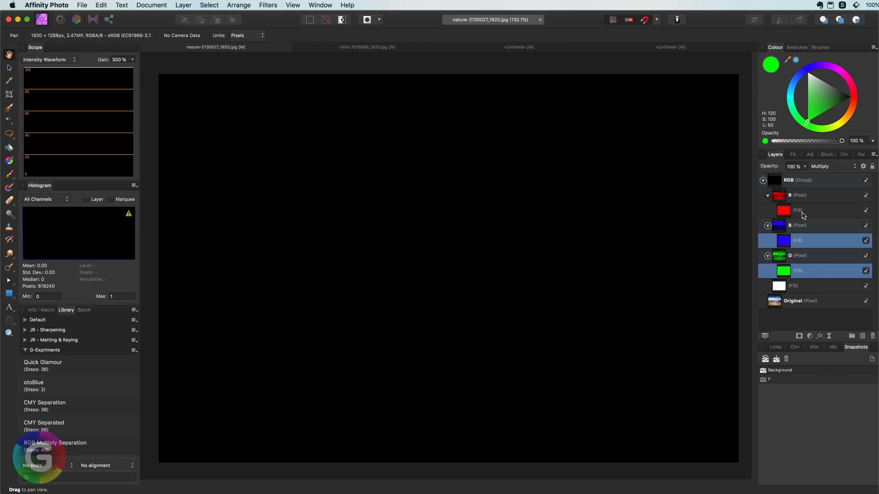
- Switch the desert photo's blue channel layer to Soft Light
click(831, 166)
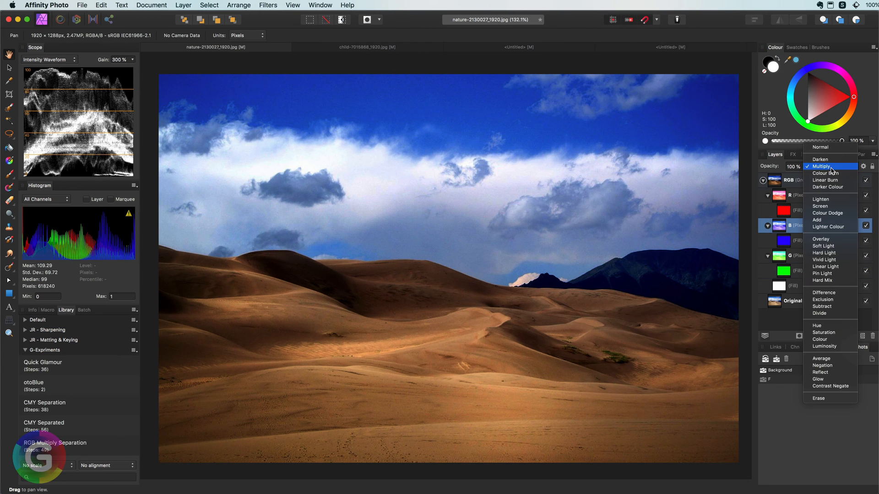
click(822, 246)
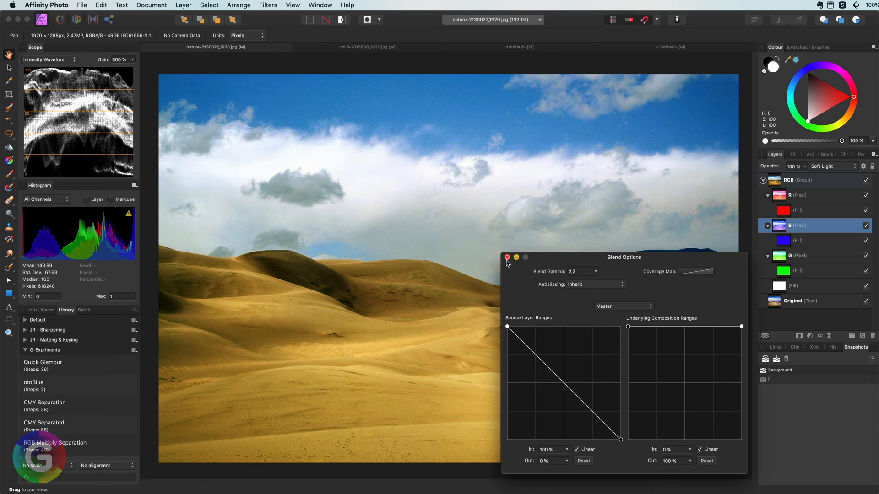
- Close the blue channel's blend range settings, leaving golden dunes and blue mountains
click(507, 257)
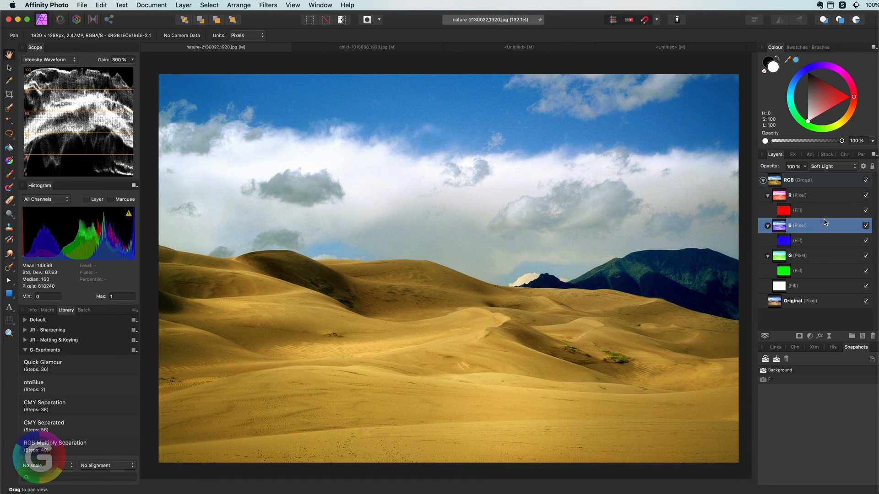
mouse_move(821, 221)
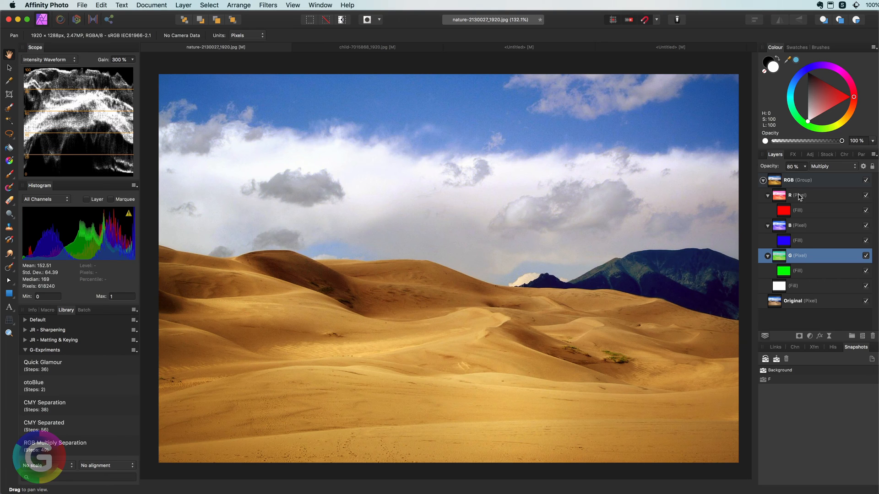
- Add a warming Lens Filter, move the Original layer on top and toggle it to compare
click(796, 180)
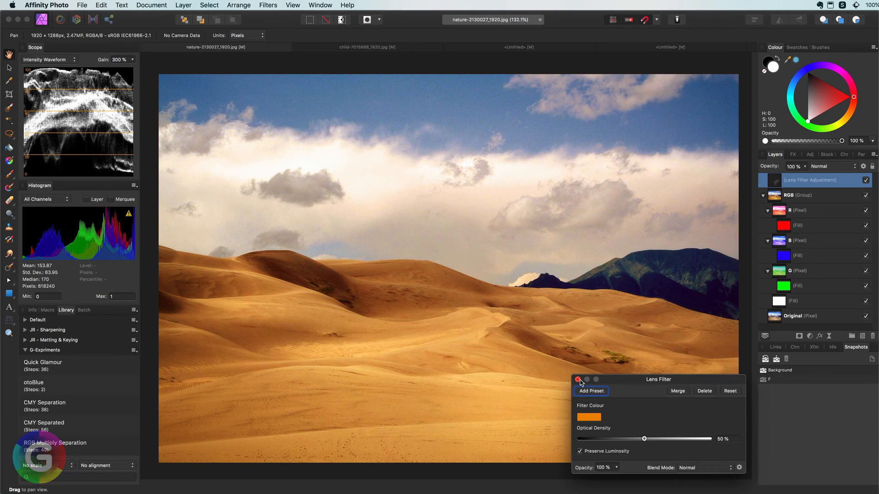
click(579, 379)
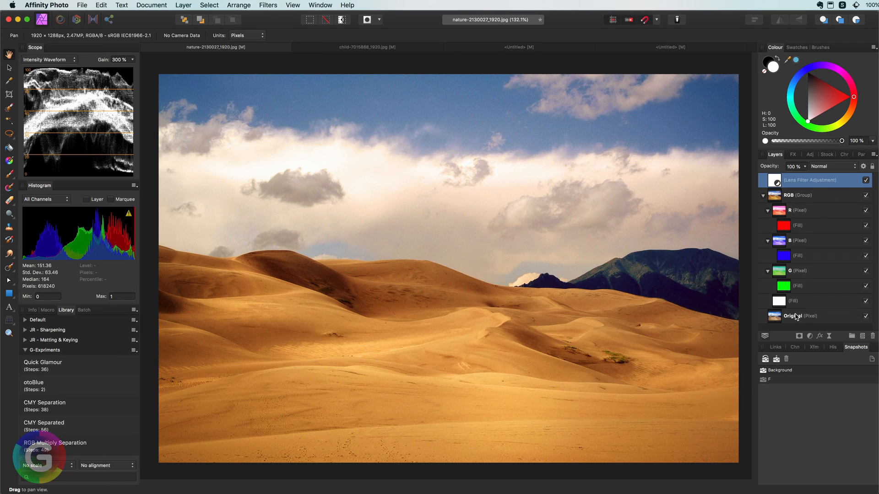
click(795, 316)
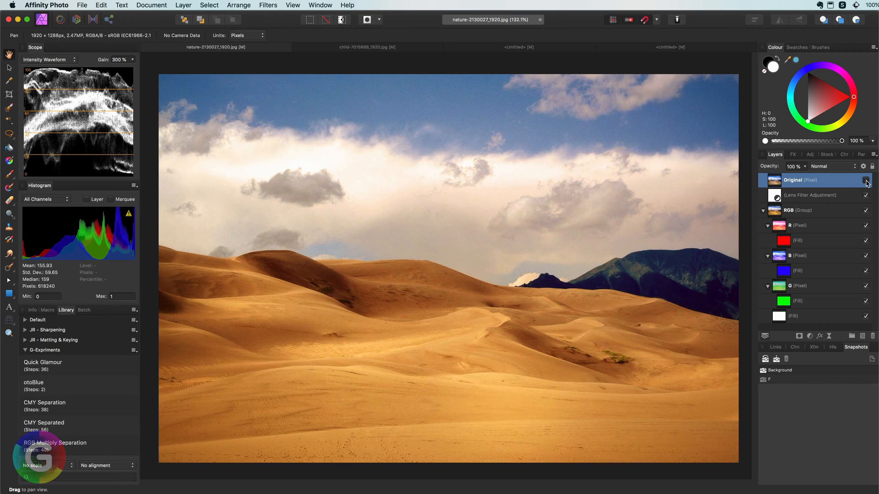
click(866, 181)
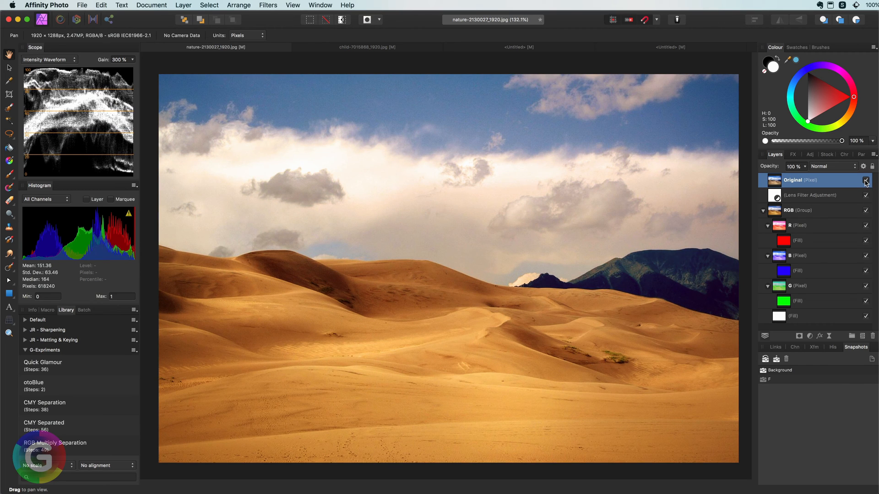
click(682, 46)
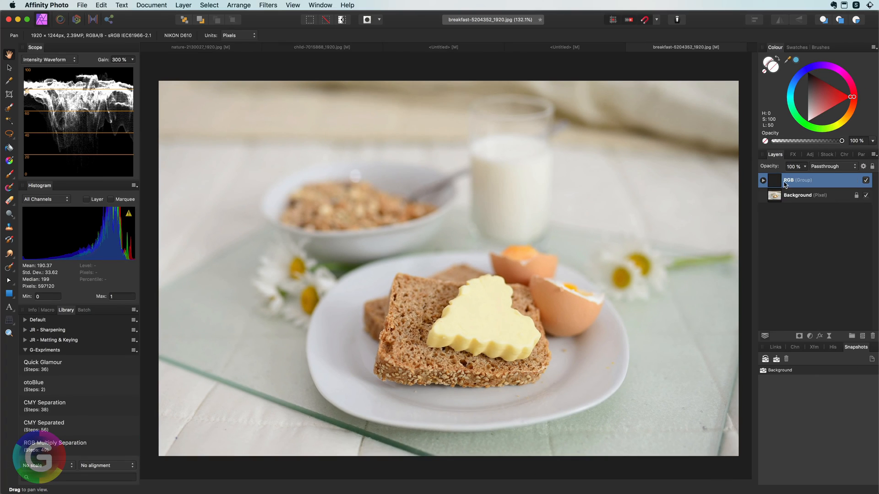
- Set the breakfast photo's channel layers to Multiply and move the Background layer on top
click(832, 166)
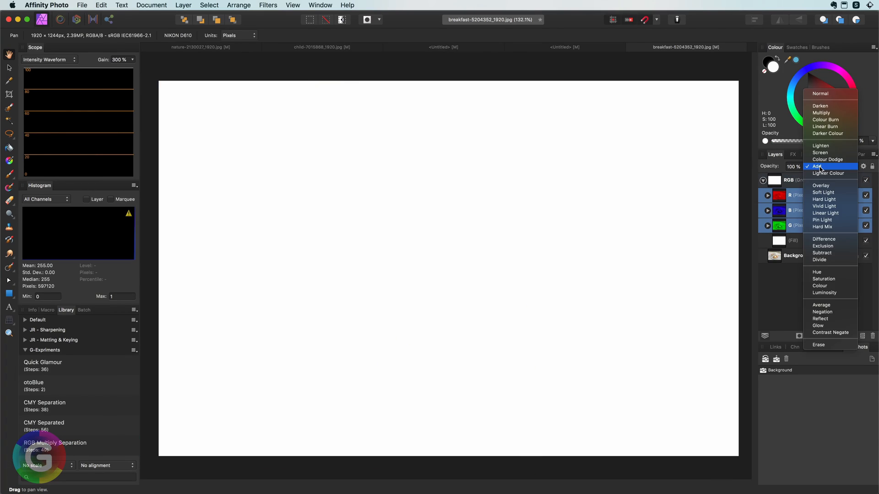
click(821, 112)
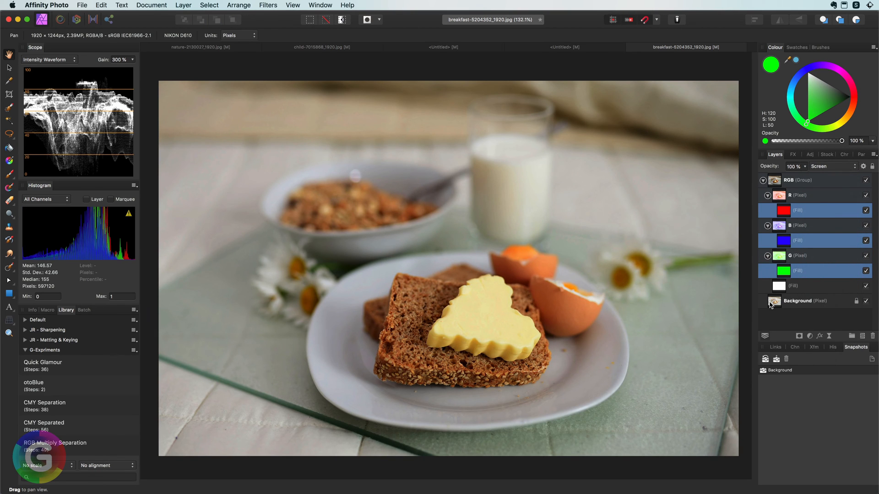
click(799, 302)
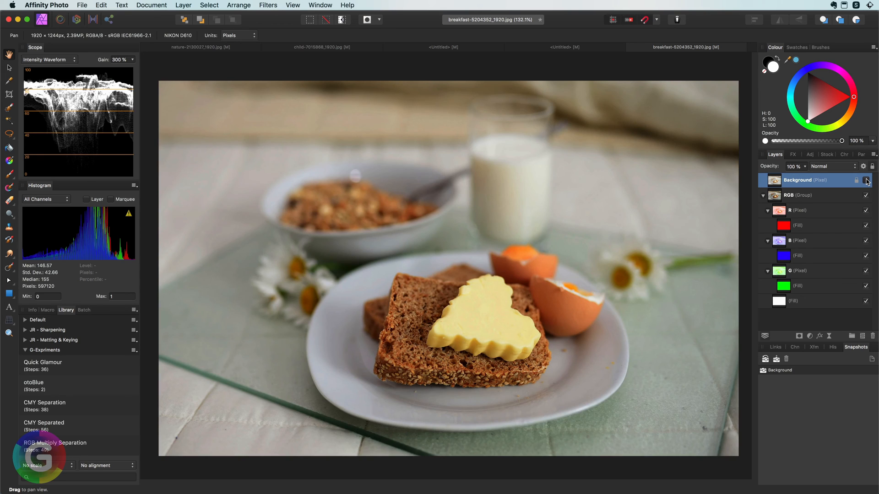
- Hide the Background and B channel layers and lower the G layer's opacity for a warm golden look
click(796, 271)
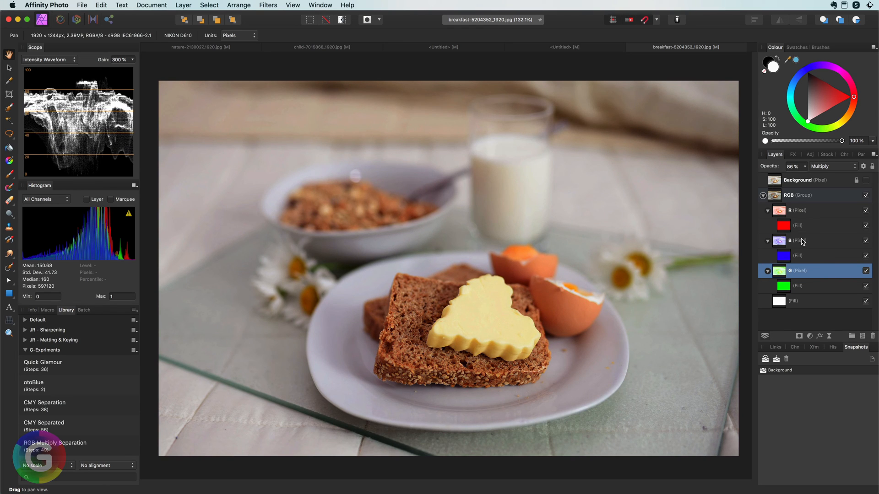
click(813, 241)
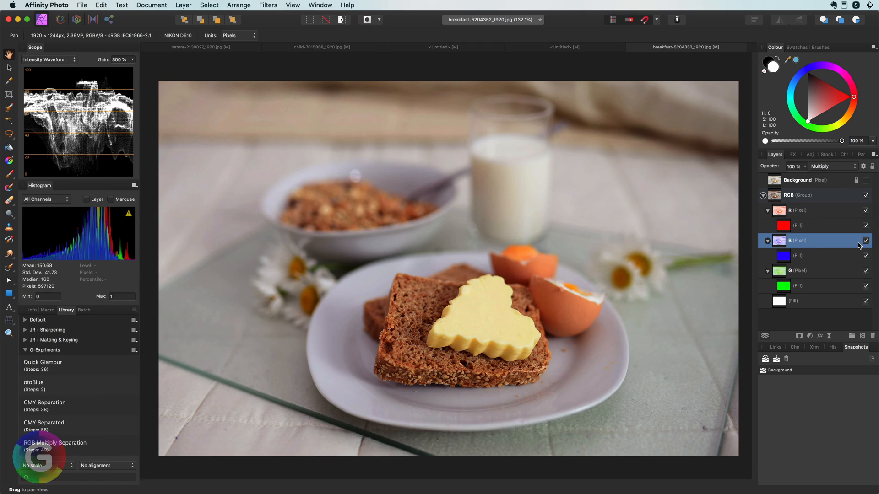
click(867, 241)
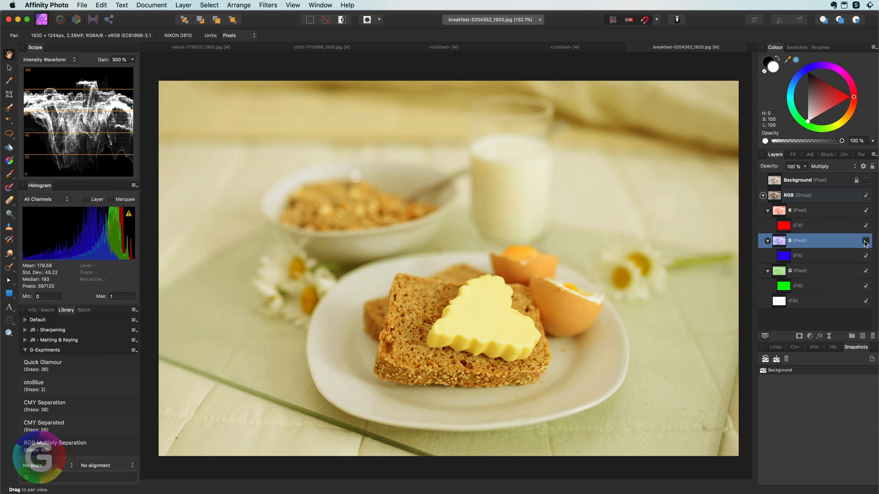
click(807, 271)
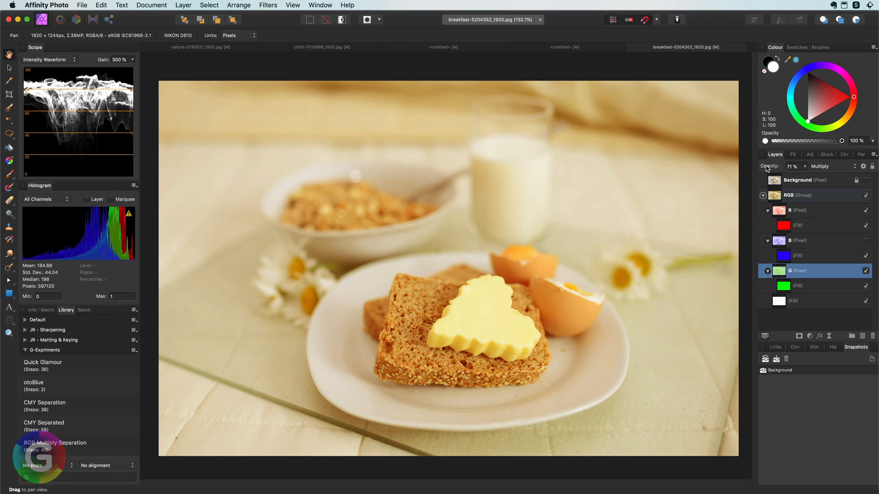
click(796, 211)
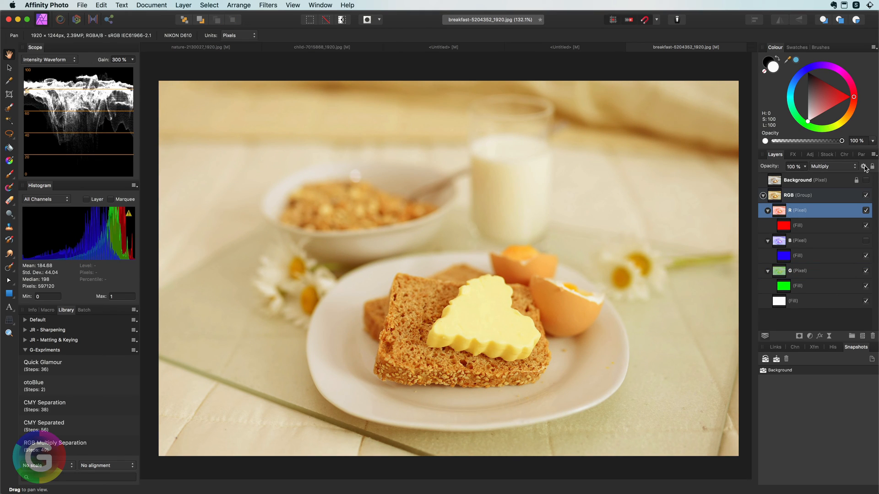
- Lower the R layer's source output in Blend Ranges to taper the red channel
click(865, 165)
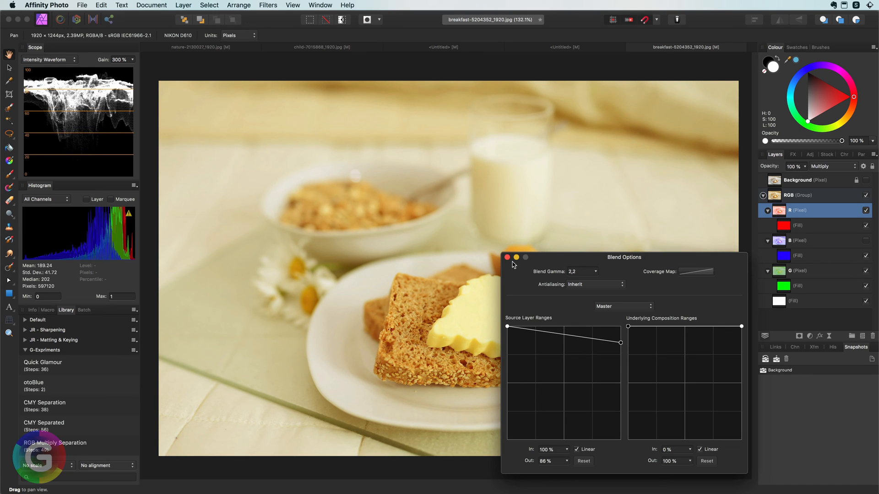
click(508, 257)
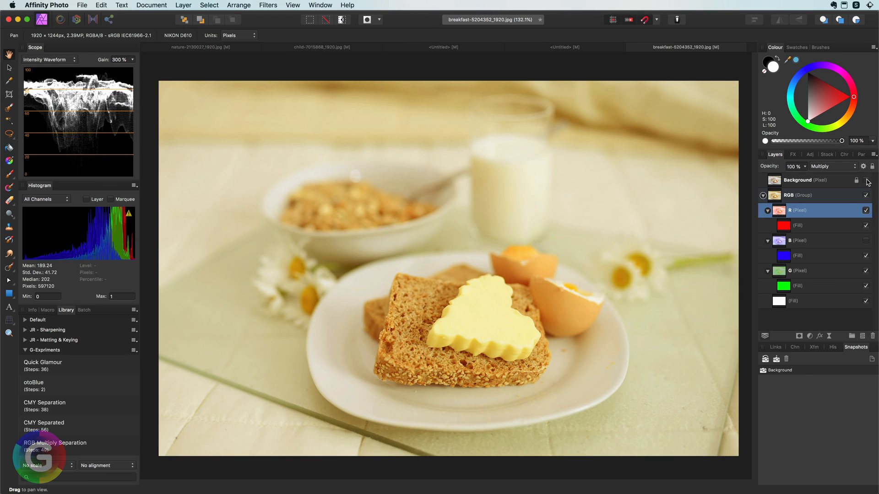
- Add a Levels adjustment above the RGB group at default settings
click(795, 195)
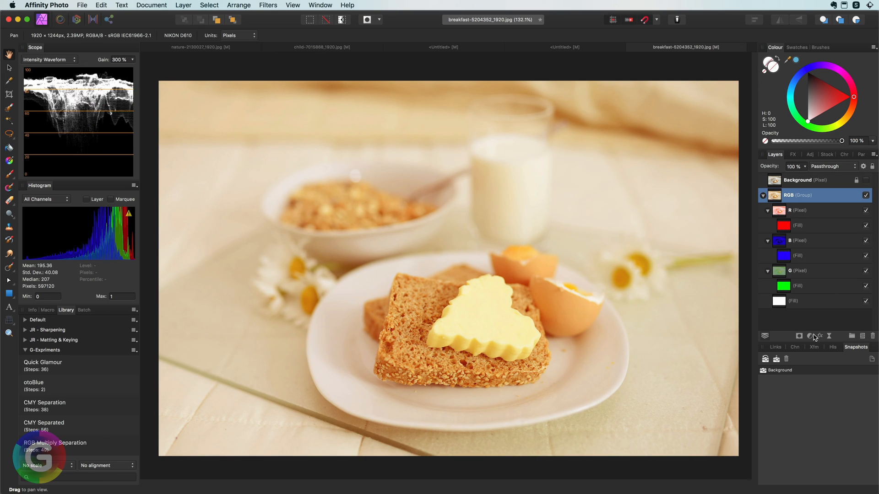
click(811, 336)
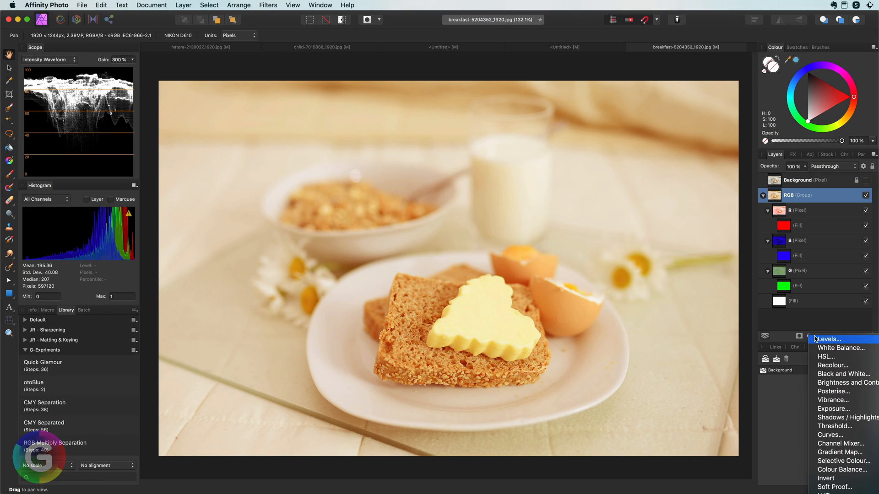
click(828, 338)
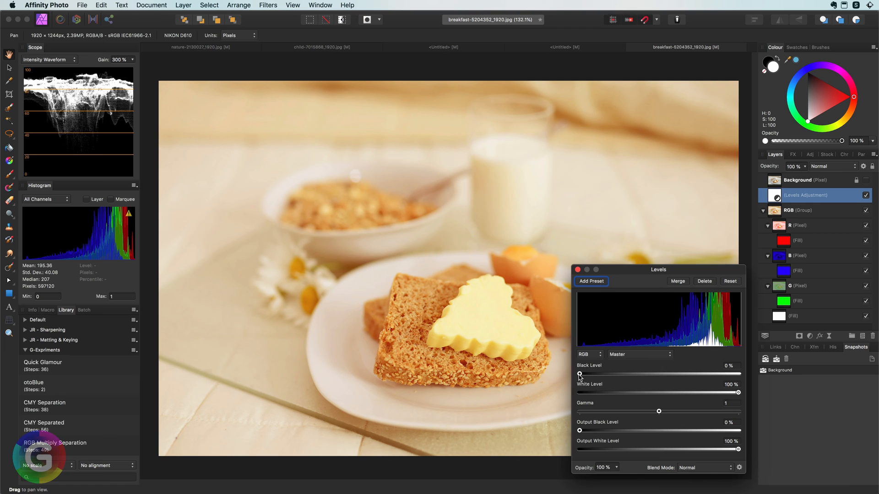